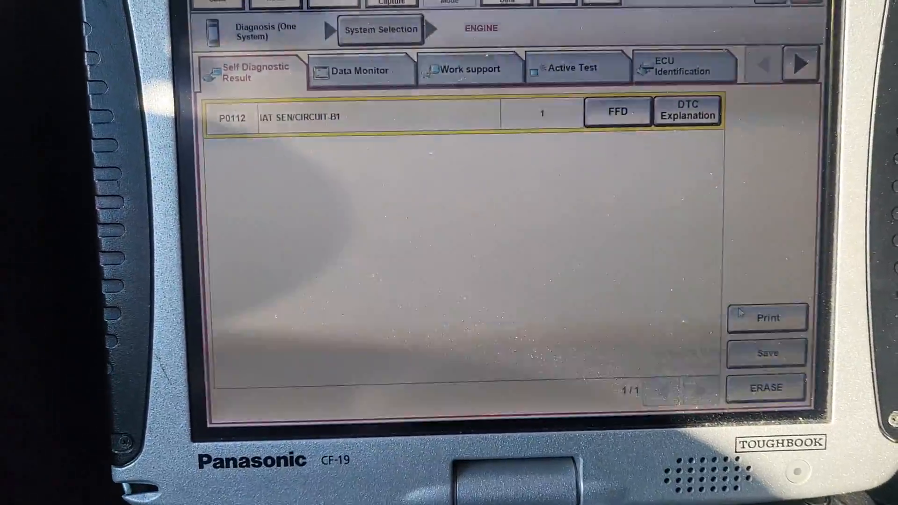
Step: Erase the stored P0112 IAT sensor code so the engine result reads 'No DTC is detected', then go back
click(766, 387)
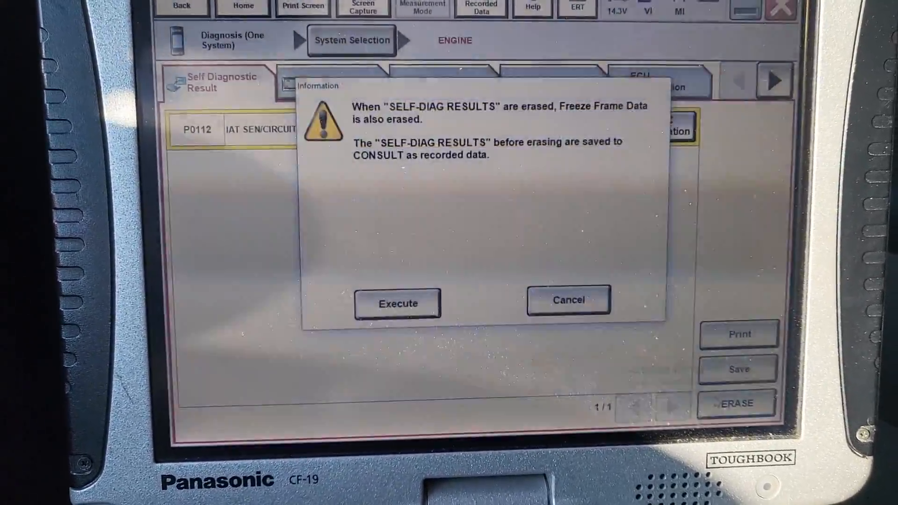
click(398, 303)
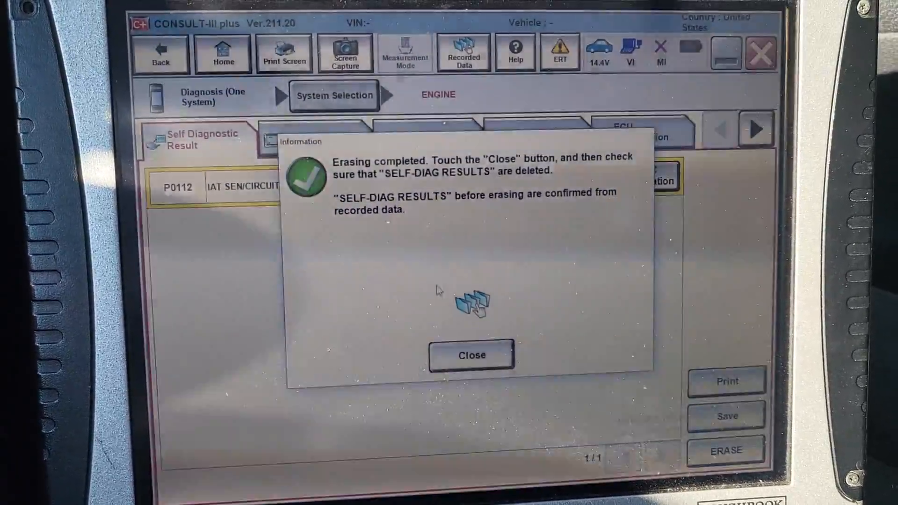
click(472, 355)
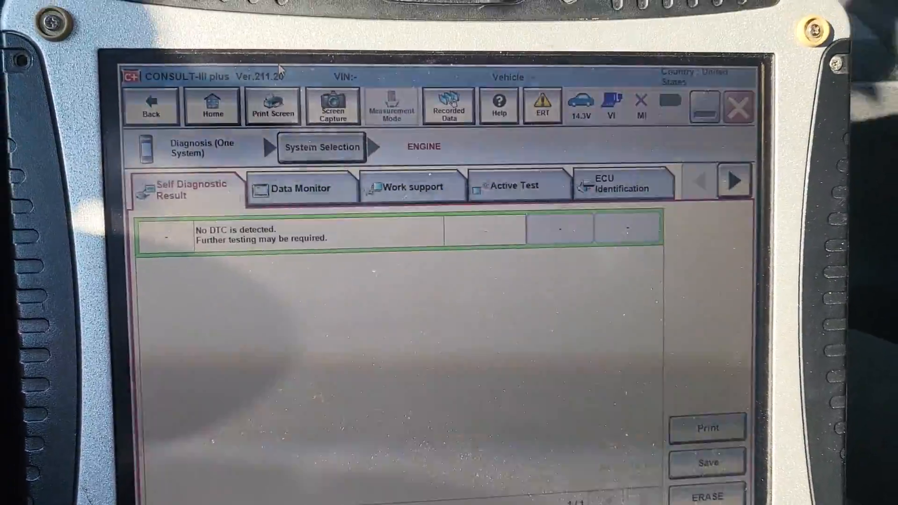
click(150, 106)
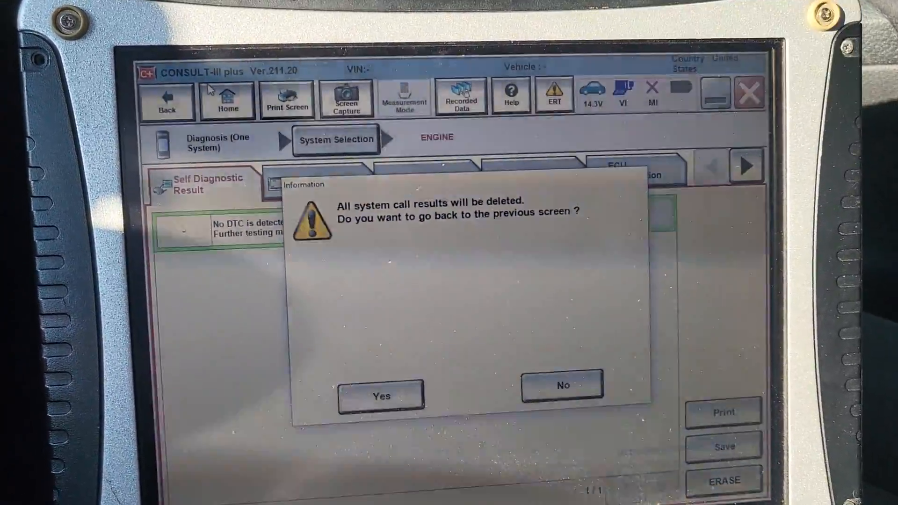